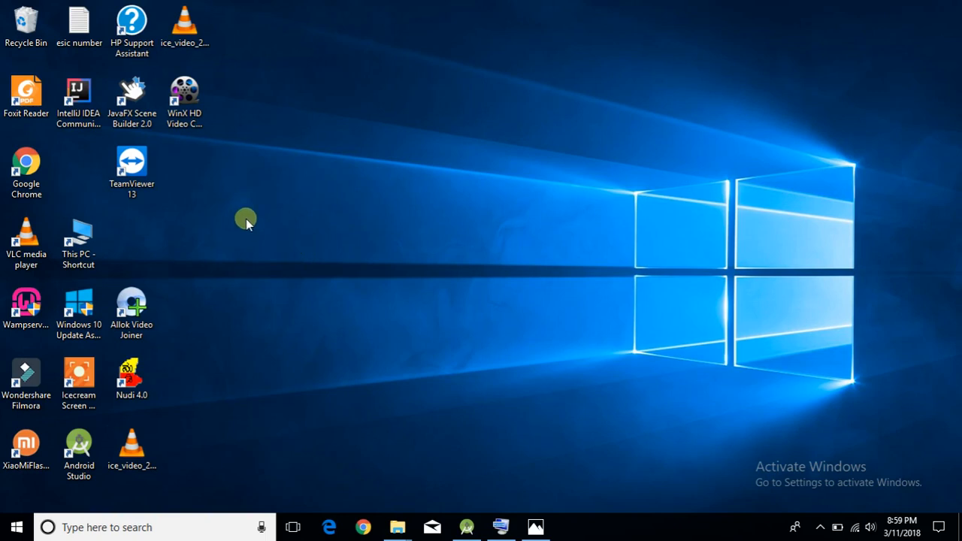
mouse_move(379, 231)
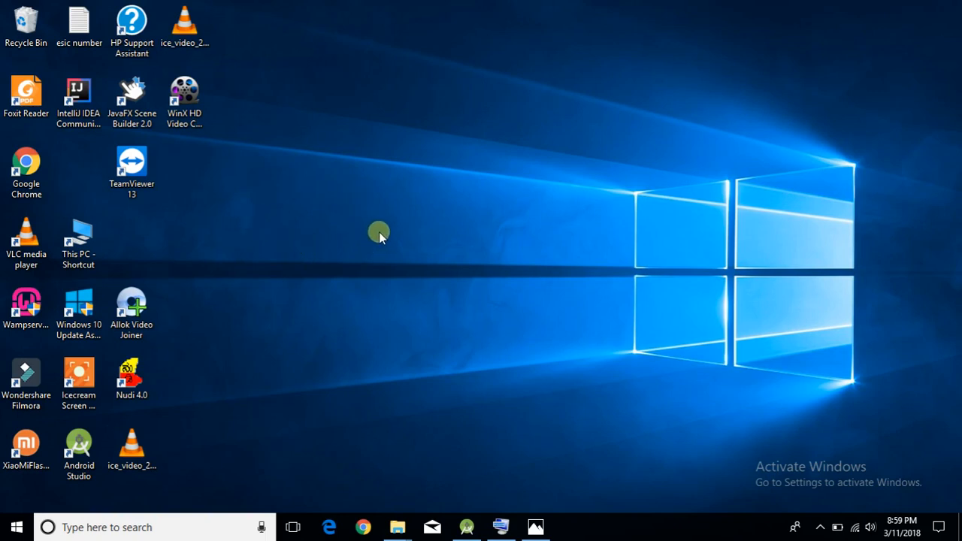
mouse_move(379, 227)
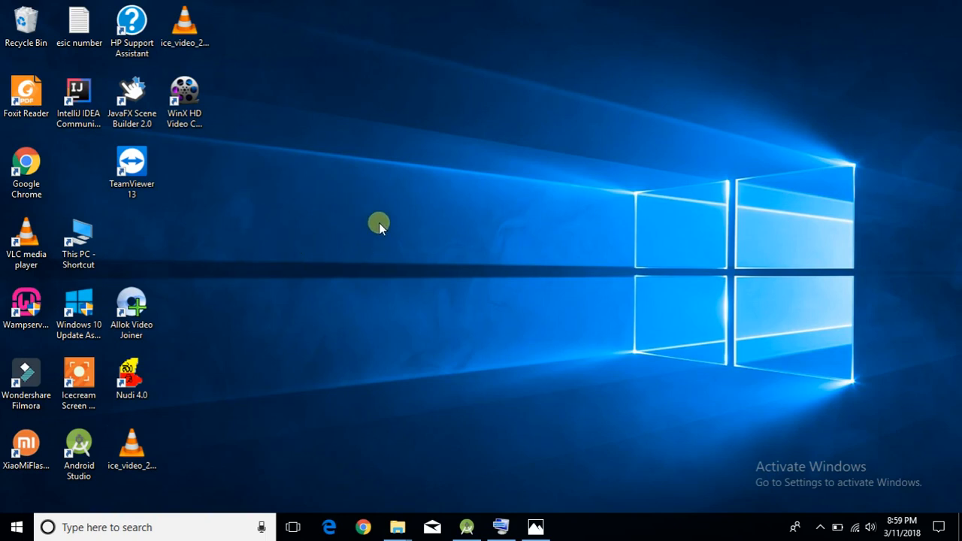
mouse_move(443, 277)
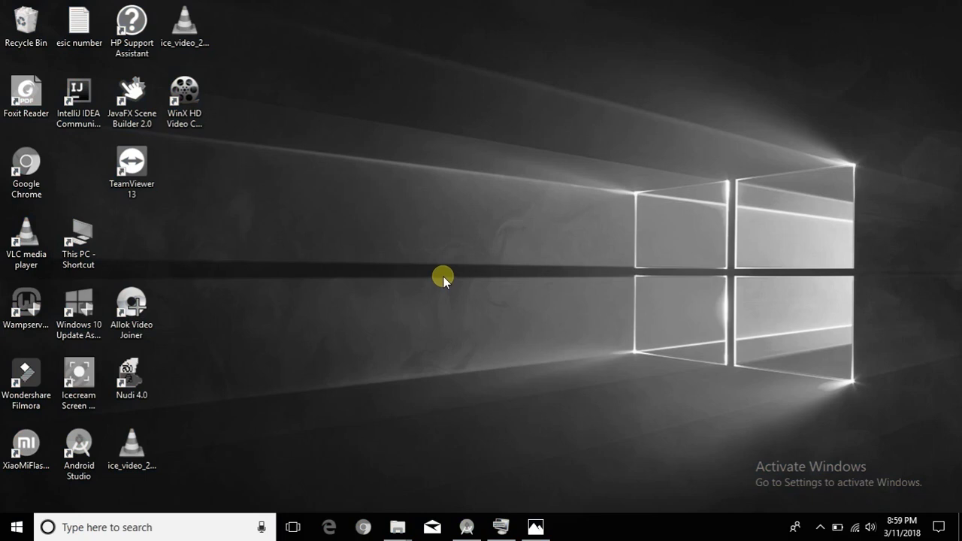
mouse_move(414, 201)
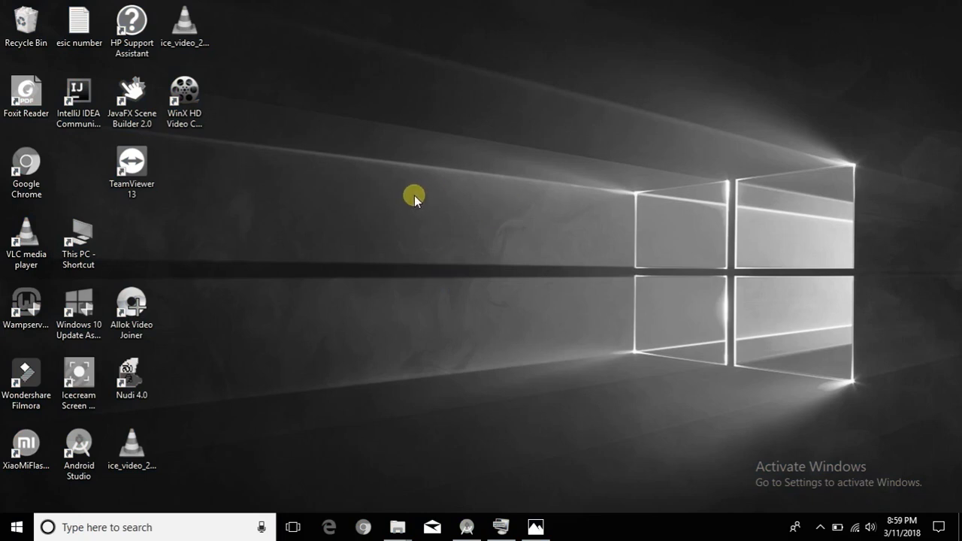
mouse_move(442, 482)
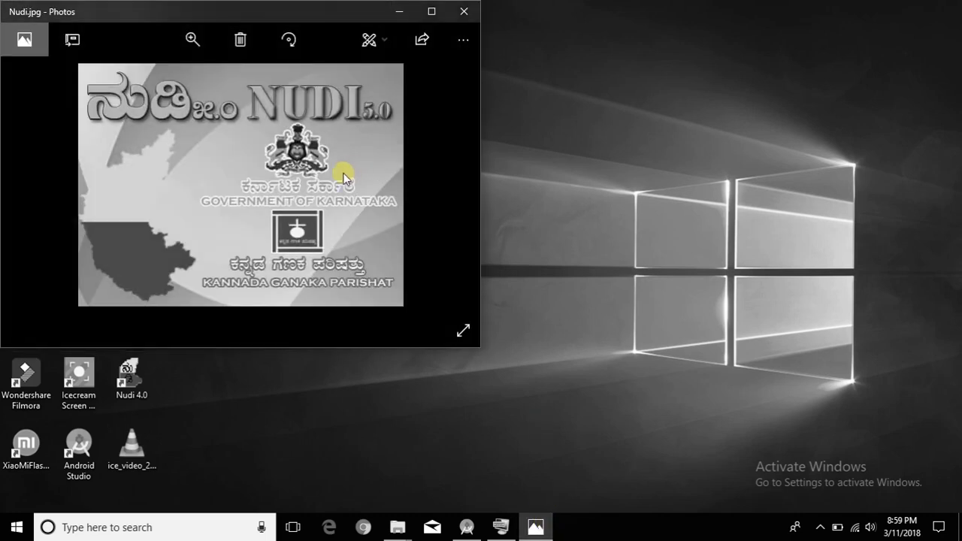
mouse_move(486, 492)
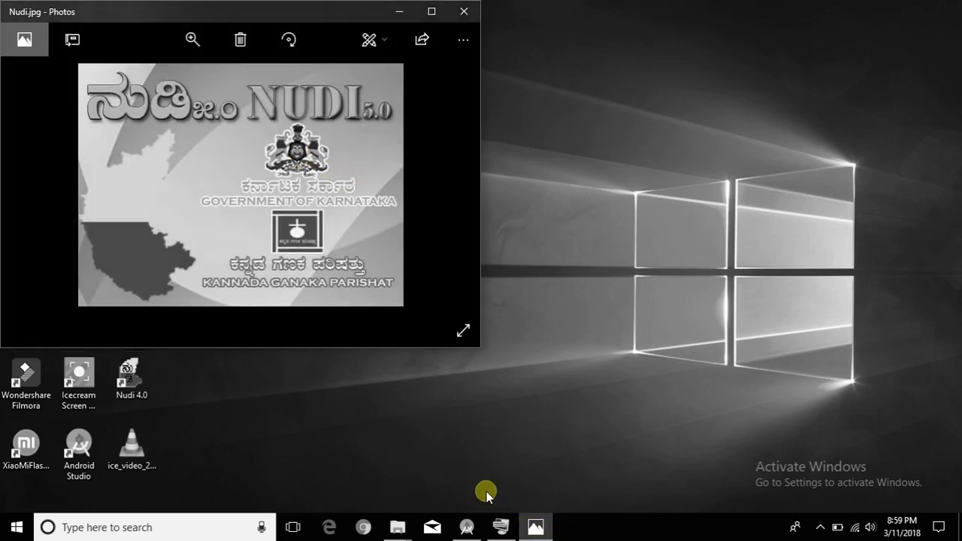
mouse_move(438, 455)
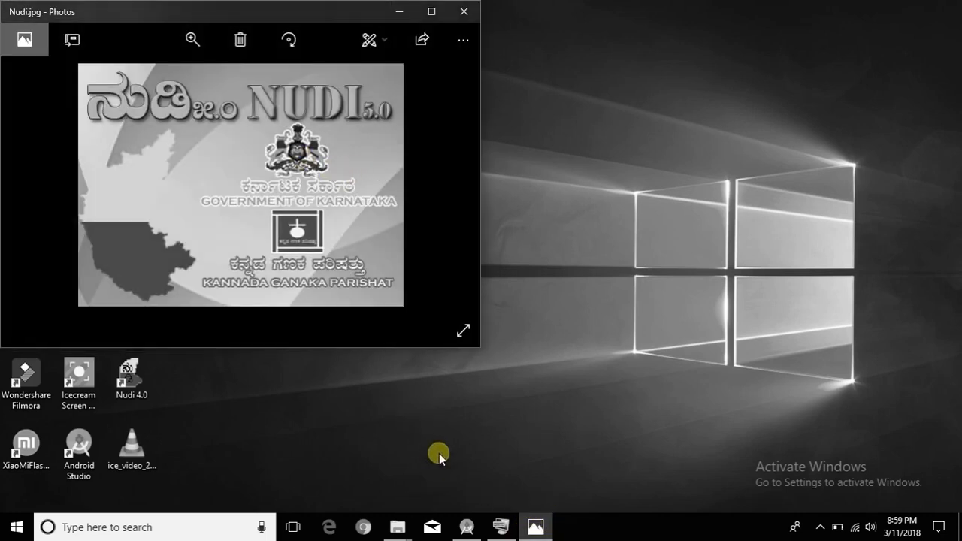
mouse_move(438, 233)
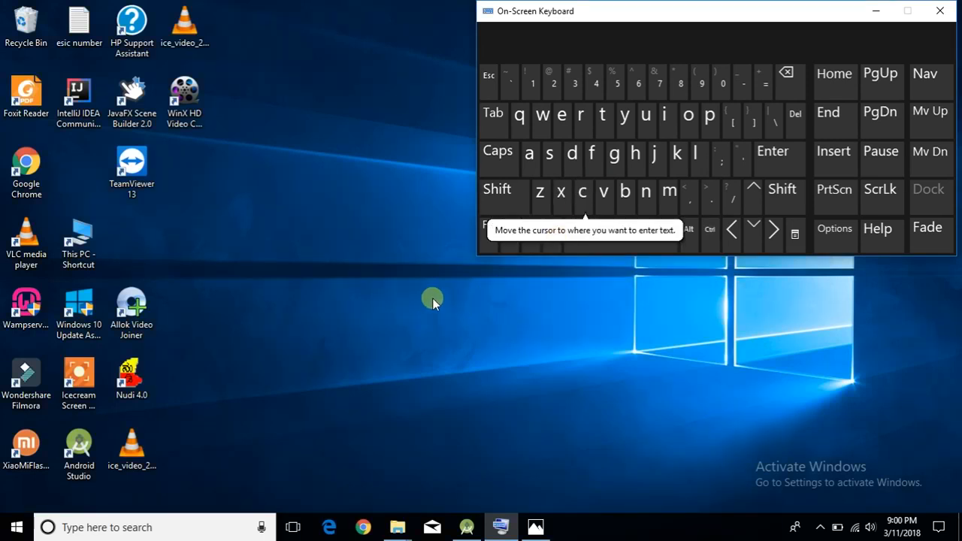
mouse_move(500, 245)
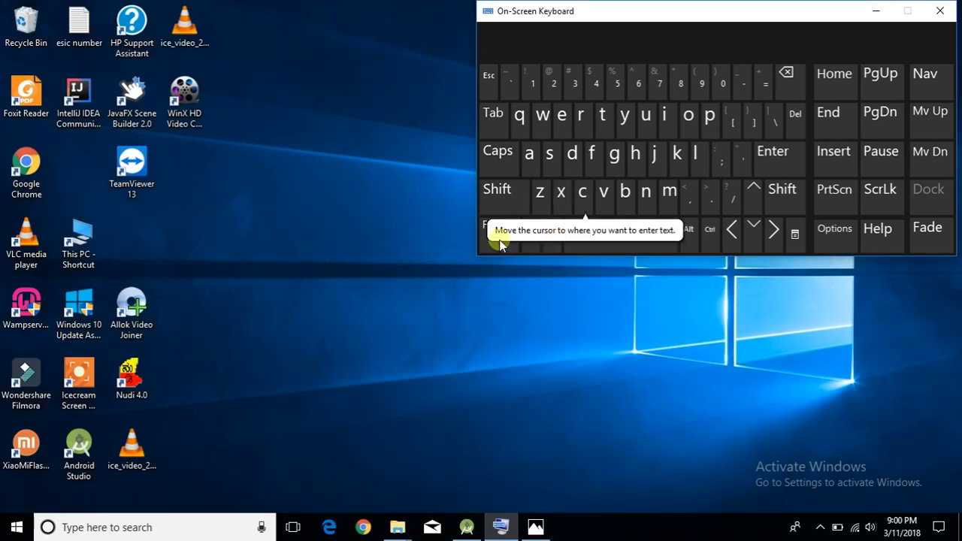
Dismiss the On-Screen Keyboard so only the full-colour desktop remains.
click(940, 10)
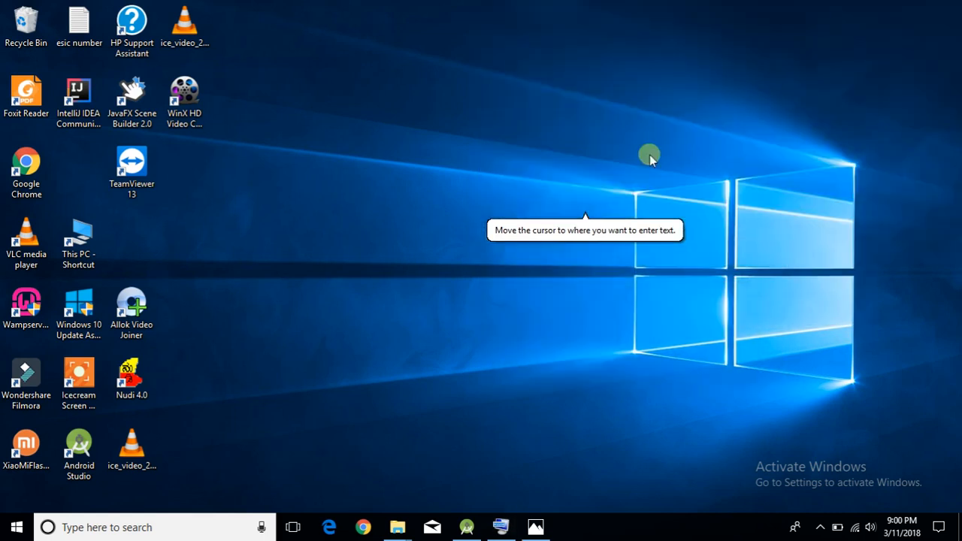
mouse_move(269, 153)
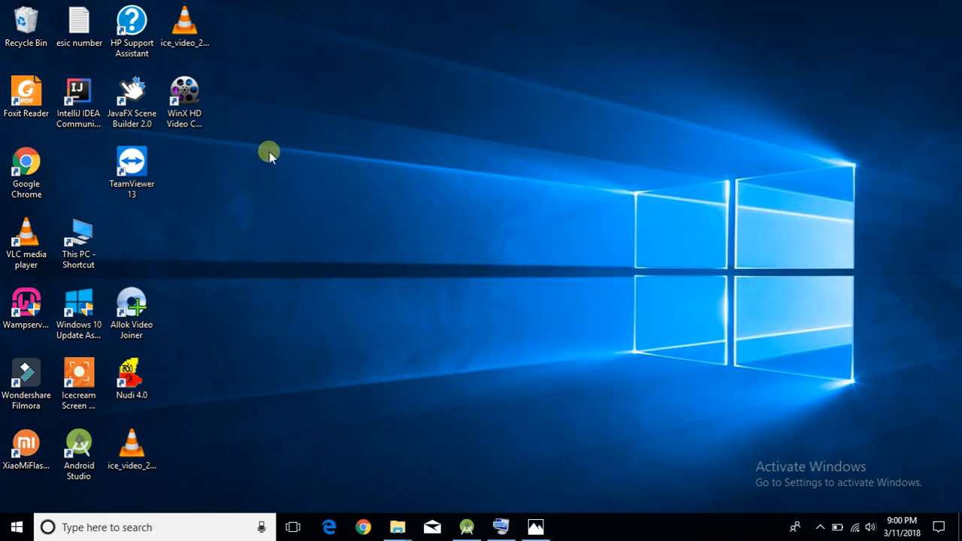
Reach Personalize from the desktop context menu and restore the Settings window to a smaller size.
right_click(269, 152)
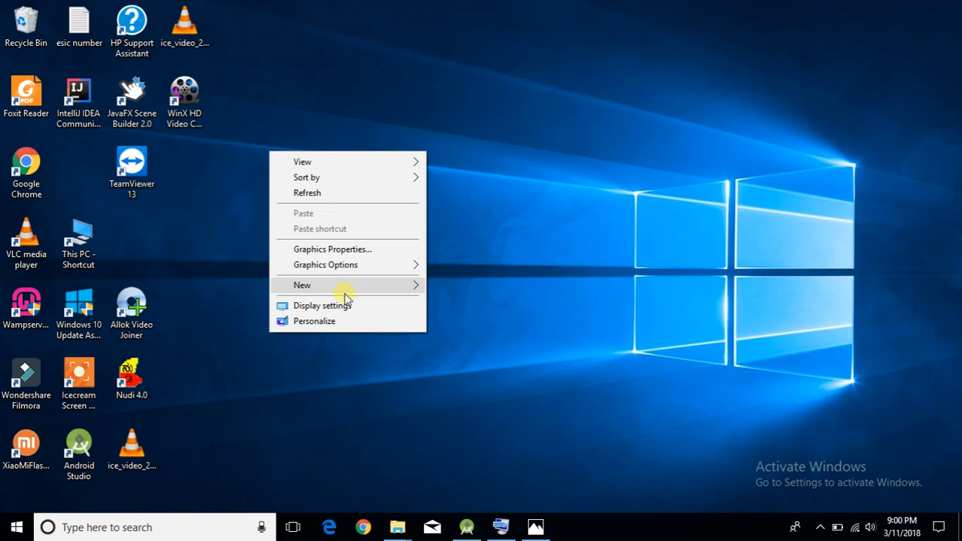
click(323, 305)
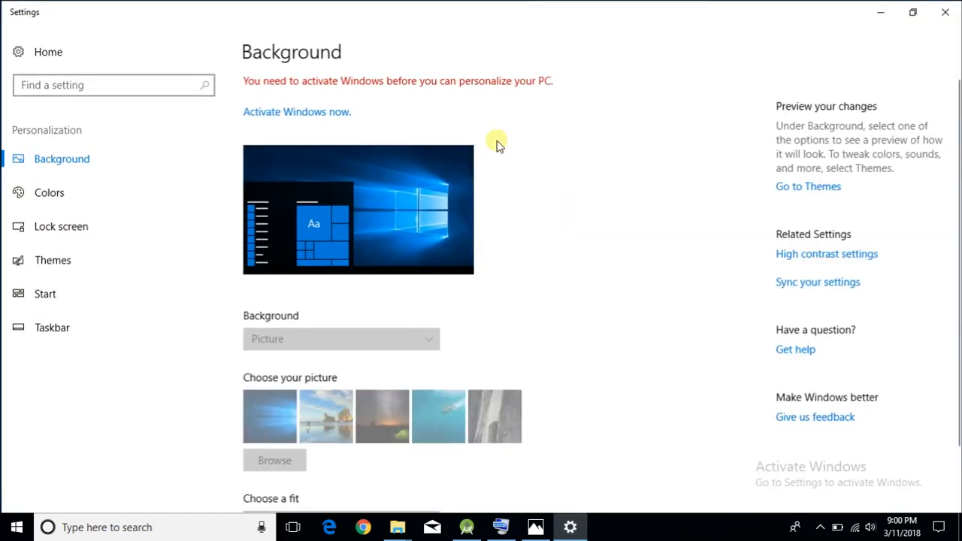
scroll(down, 3)
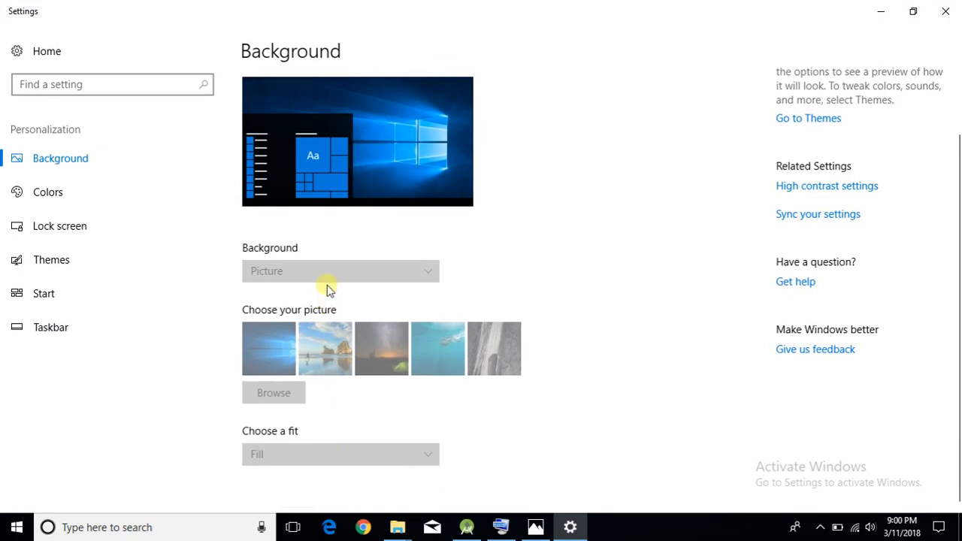
mouse_move(606, 19)
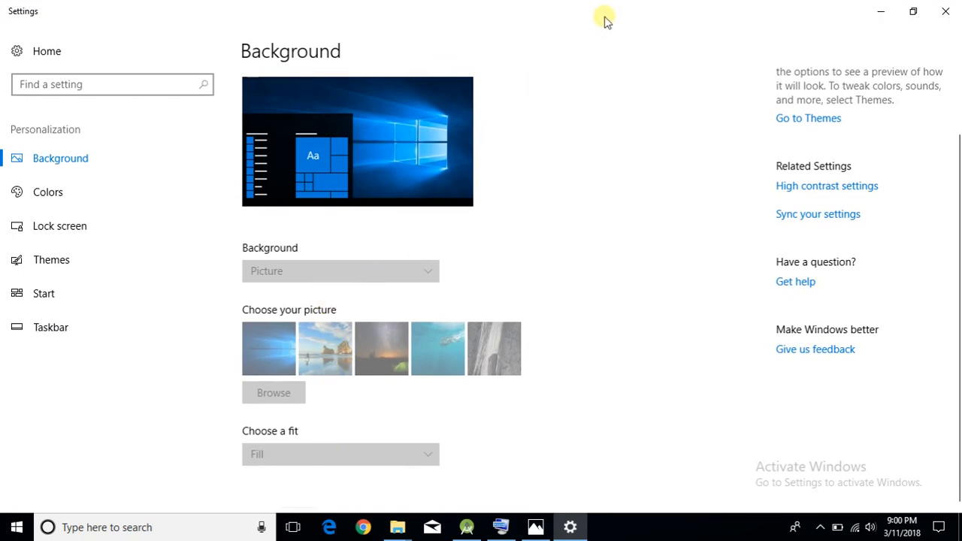
click(913, 12)
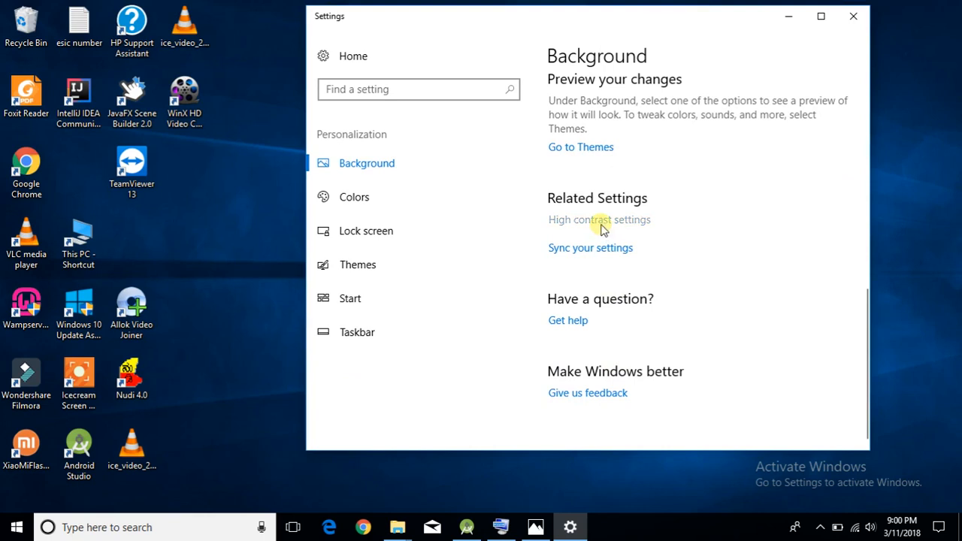
In Color & high contrast, switch the grayscale colour filter on then off, and close Settings.
click(599, 220)
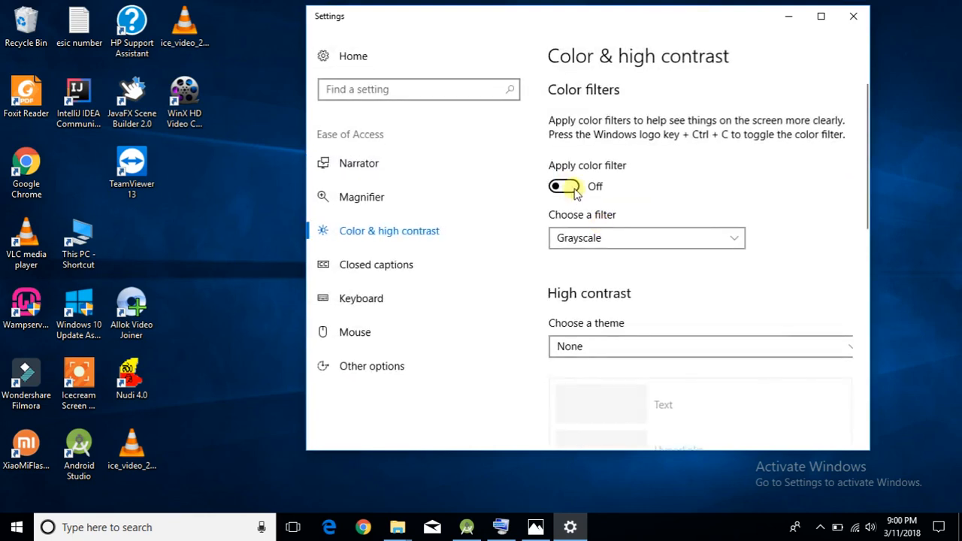
click(564, 186)
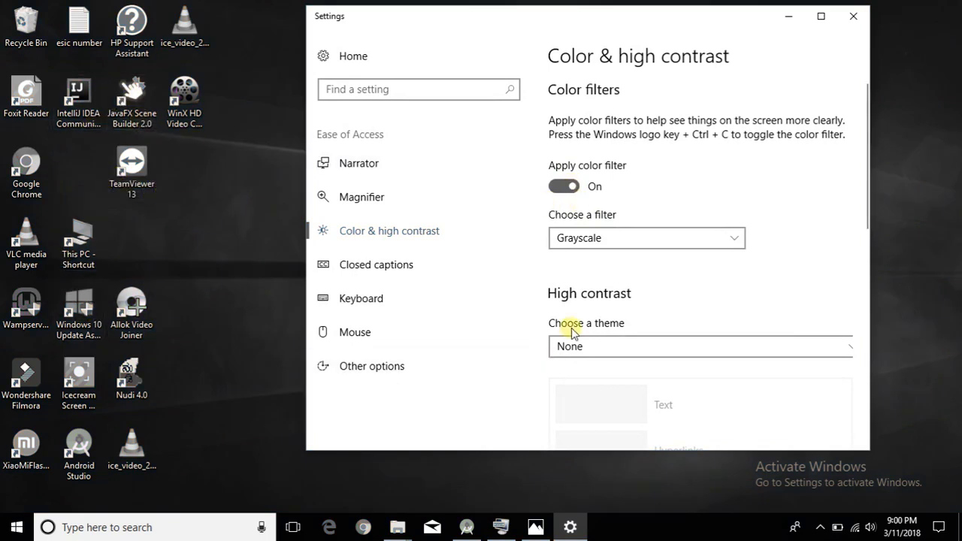
mouse_move(599, 238)
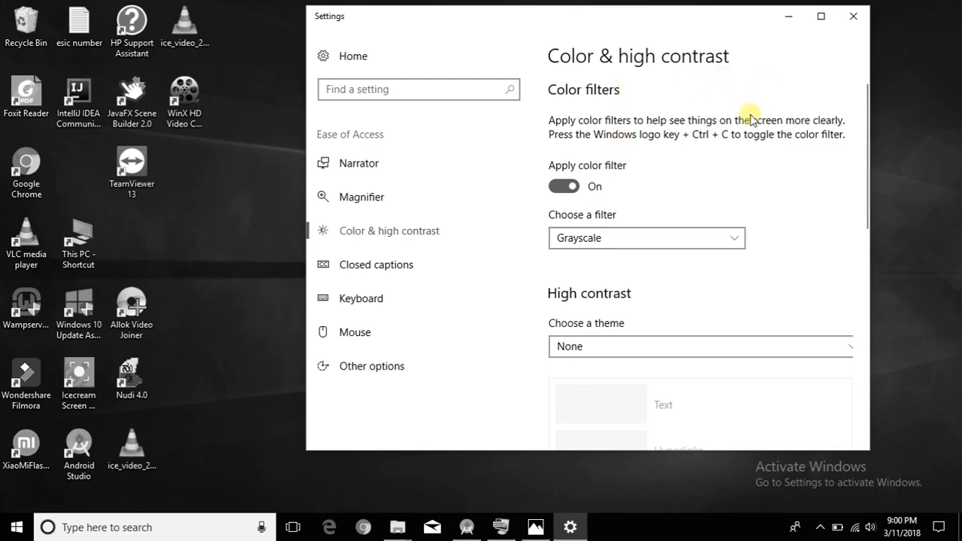
click(563, 187)
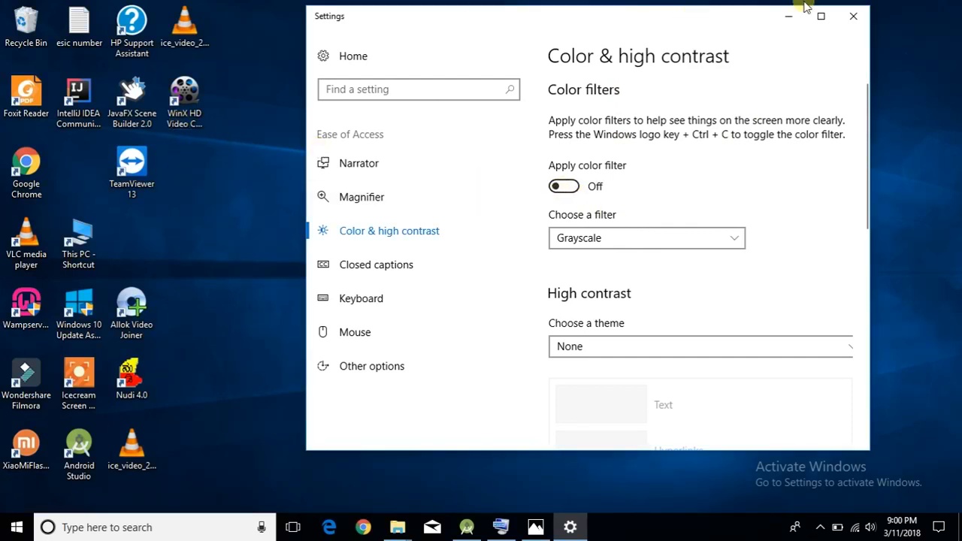
click(853, 15)
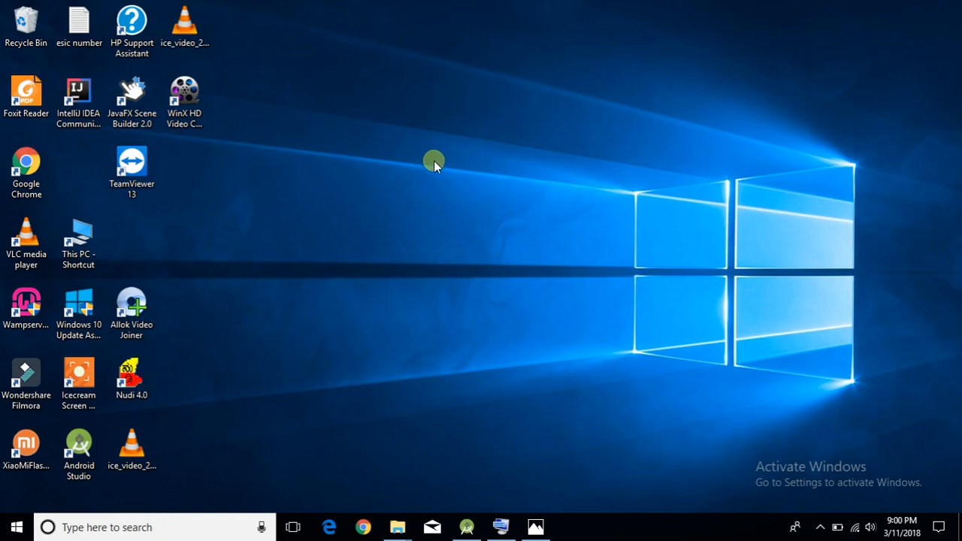
mouse_move(432, 190)
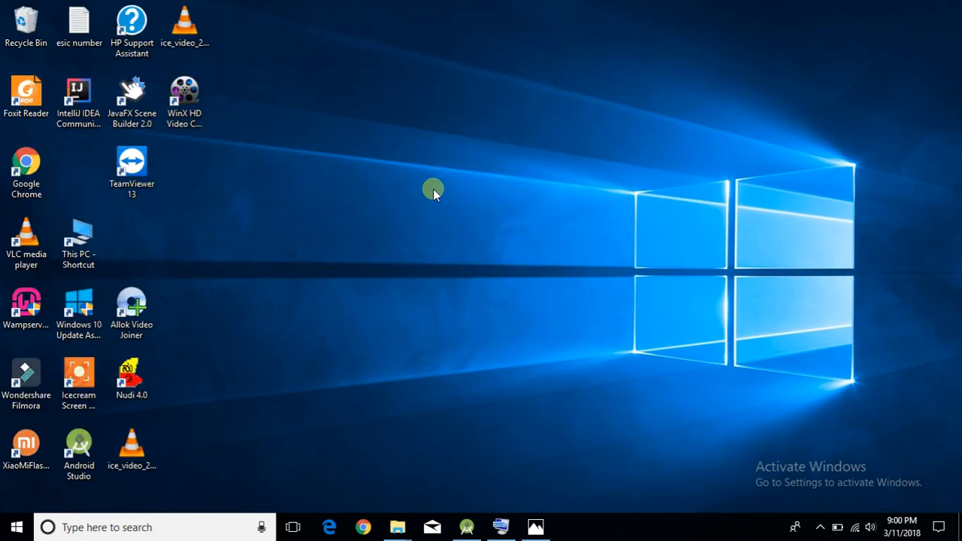
mouse_move(447, 201)
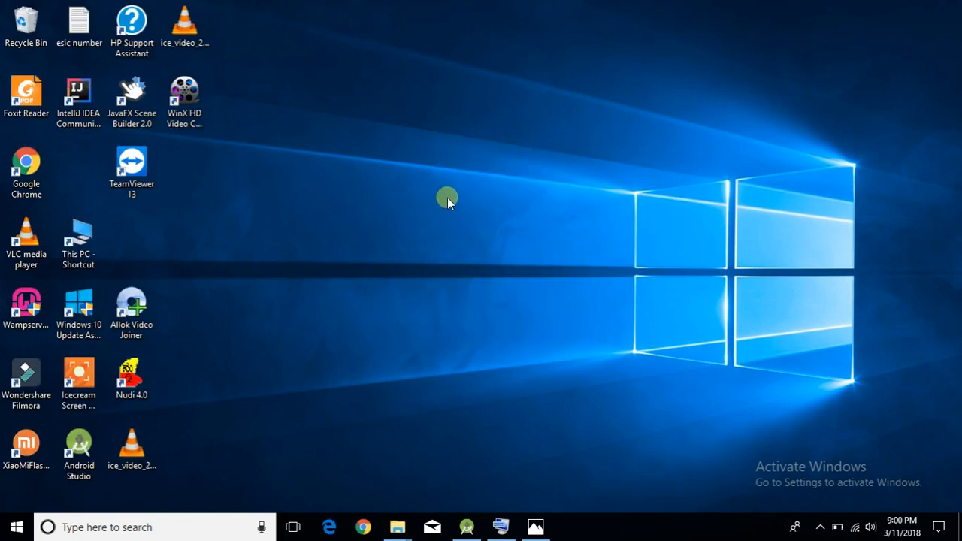